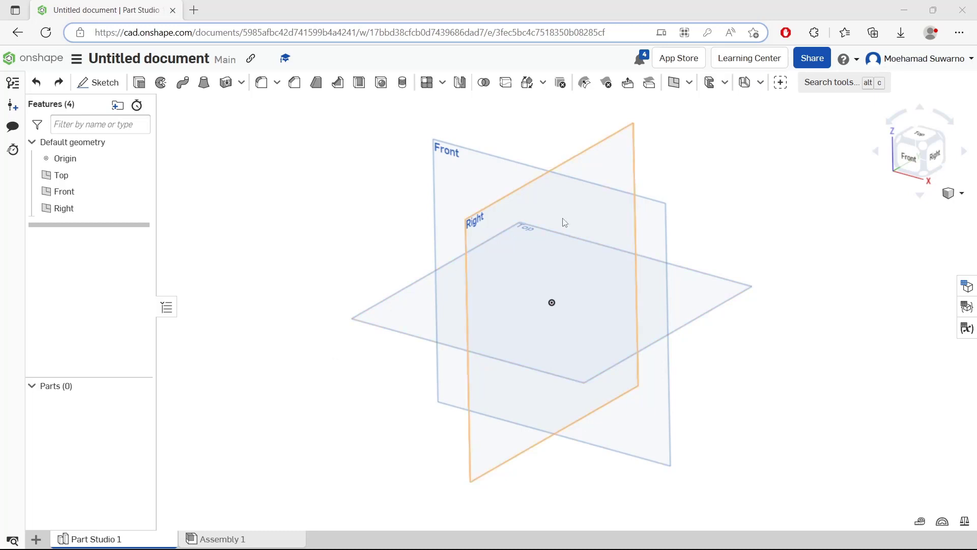
# Step: Start a circle-based helix feature, then cancel it
pyautogui.click(689, 81)
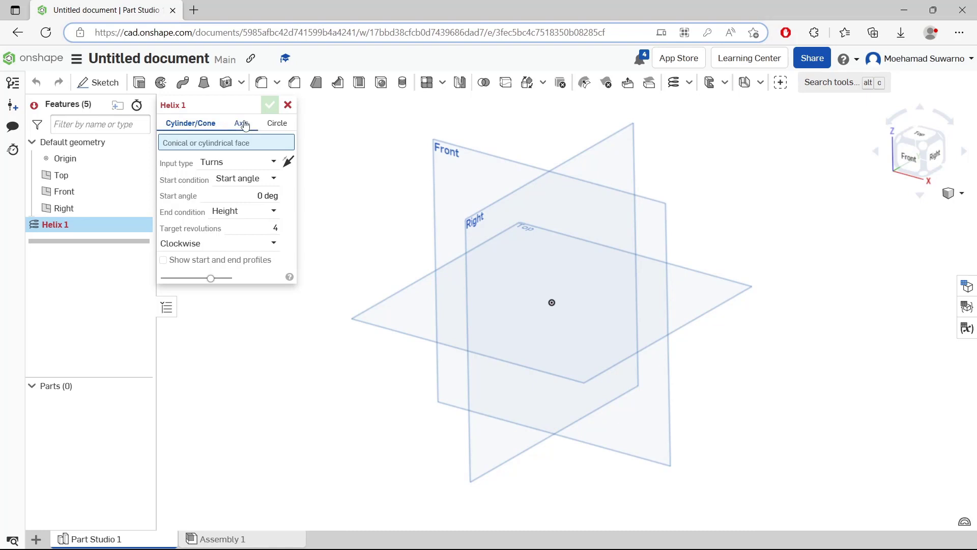
pyautogui.click(277, 123)
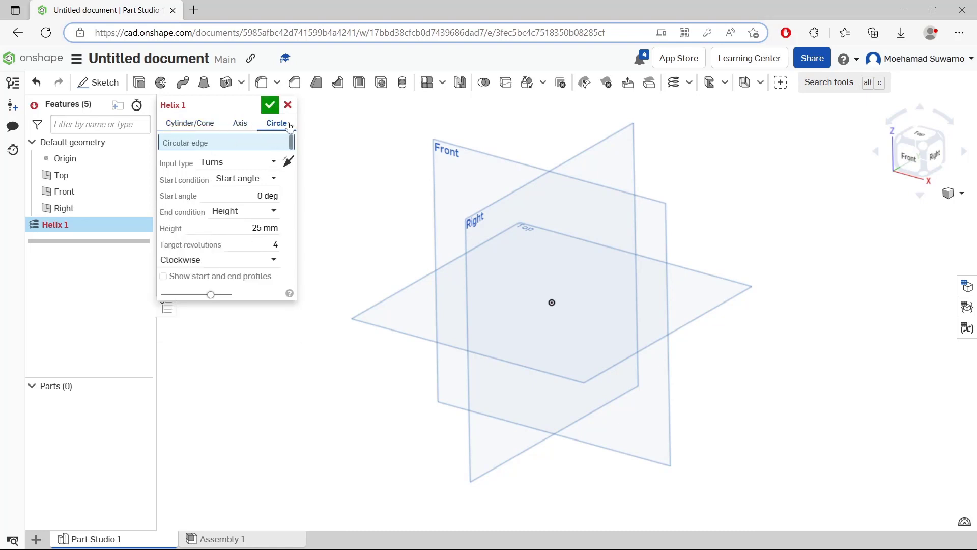
pyautogui.click(287, 105)
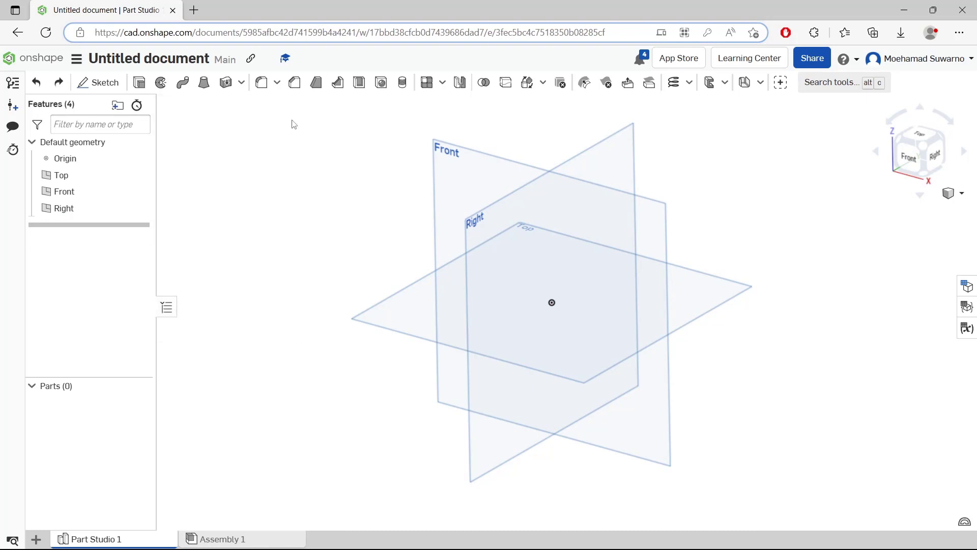
# Step: Draw a center-point circle at the origin on the Top plane as Sketch 1
pyautogui.click(105, 83)
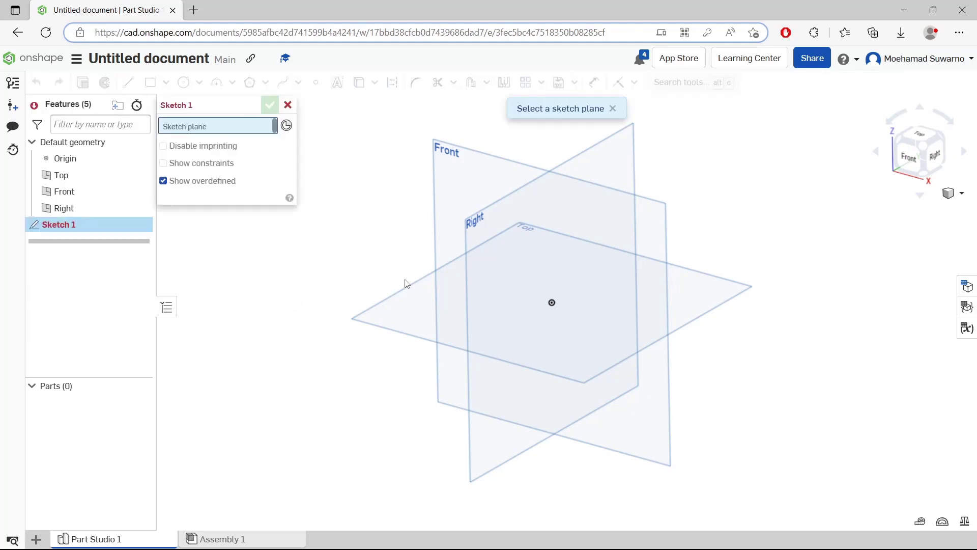
pyautogui.click(552, 302)
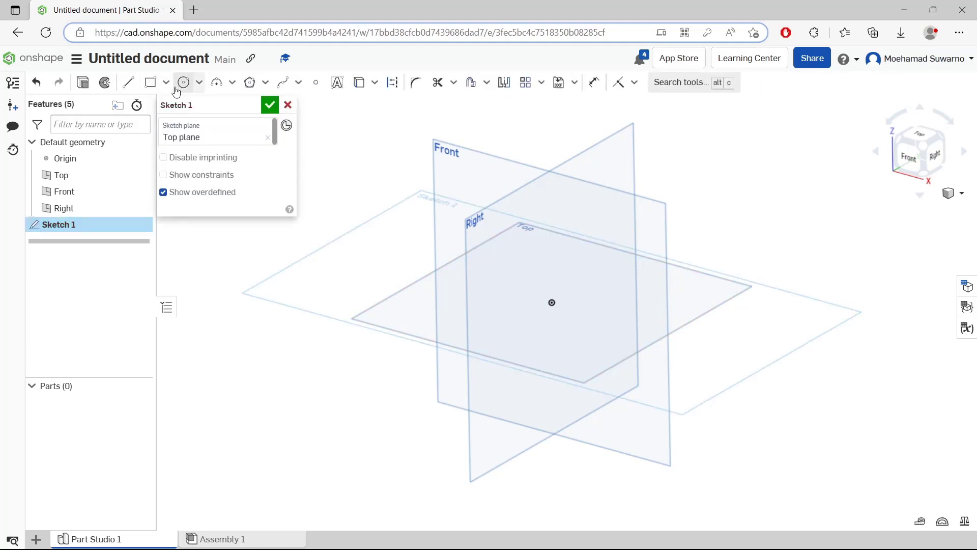
pyautogui.click(184, 81)
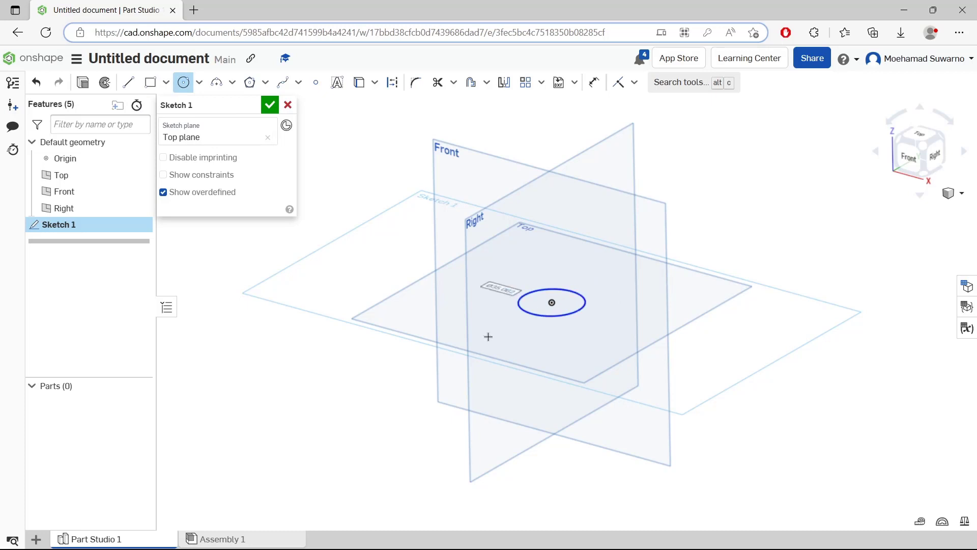
pyautogui.click(269, 105)
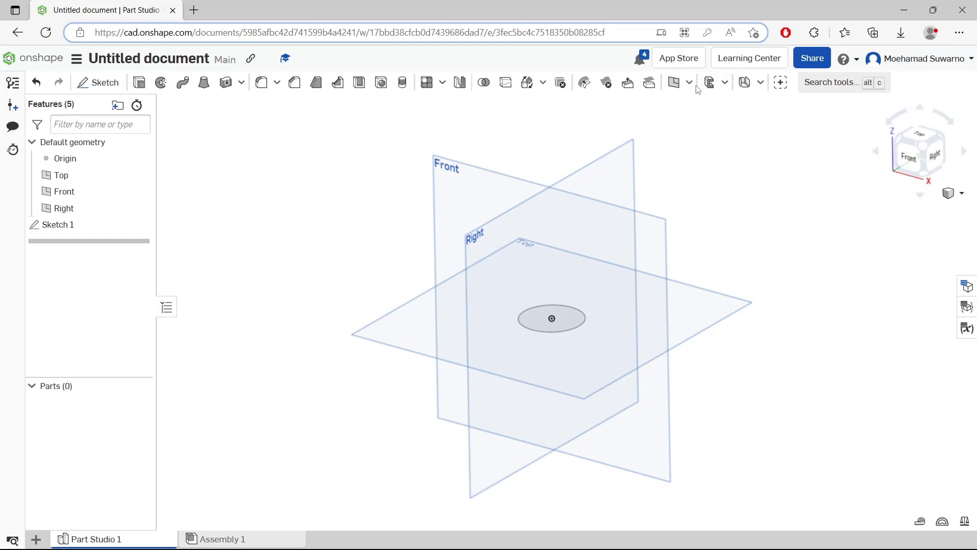
# Step: Create Helix 1 on the Sketch 1 circle with 200 mm height and 10 revolutions
pyautogui.click(673, 82)
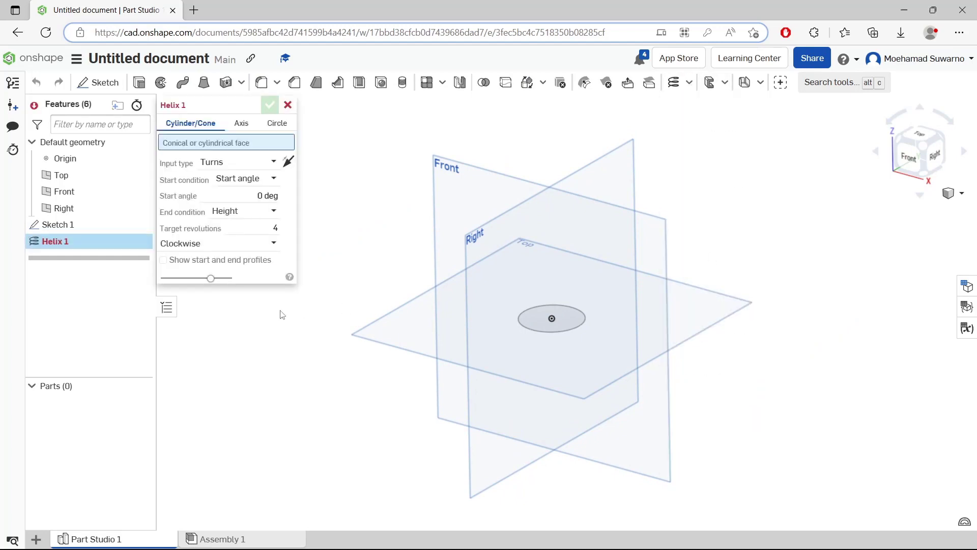
pyautogui.click(276, 123)
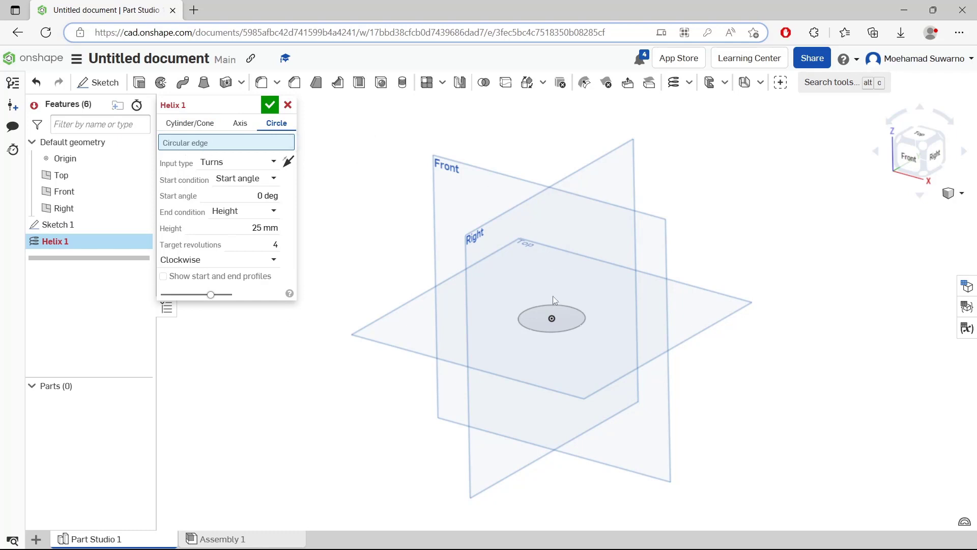
pyautogui.click(551, 333)
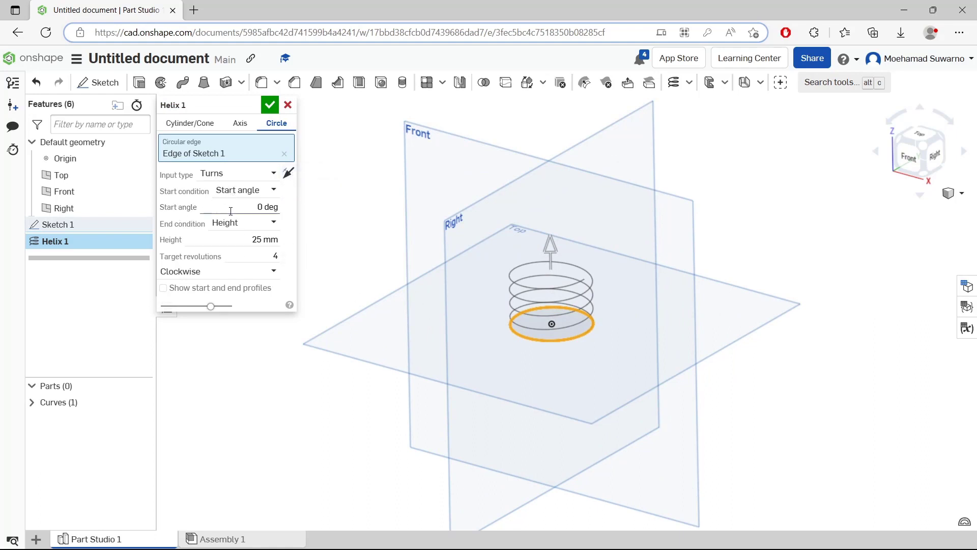
pyautogui.moveTo(262, 228)
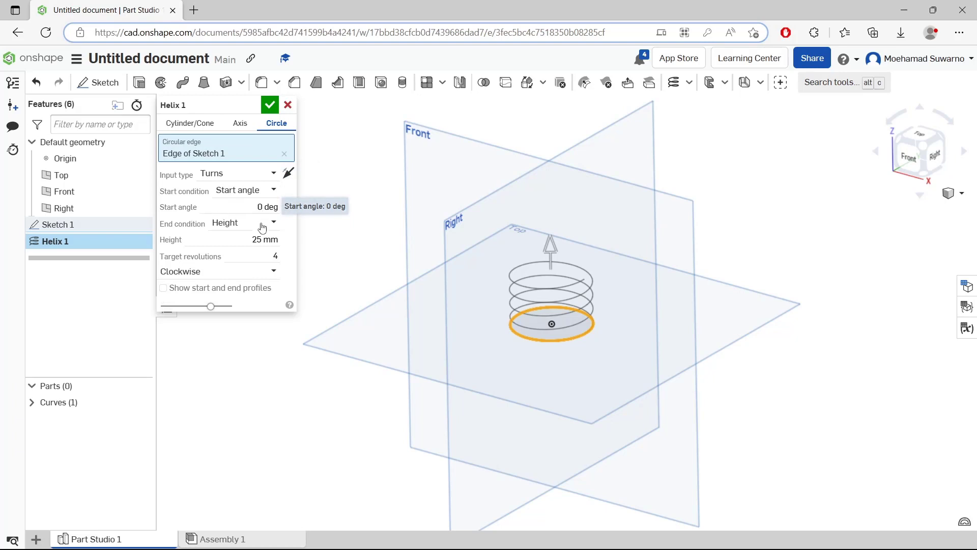
pyautogui.click(237, 240)
pyautogui.write('200')
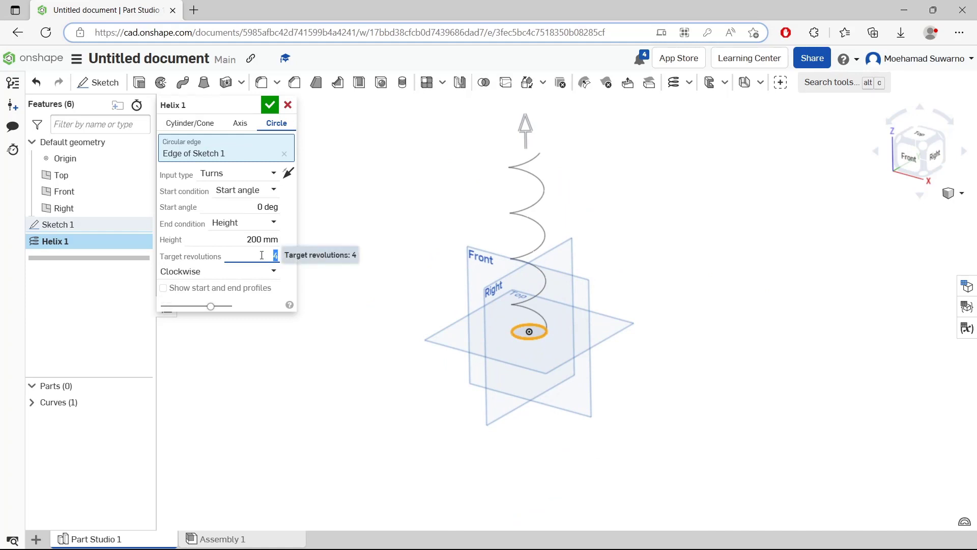
pyautogui.write('10')
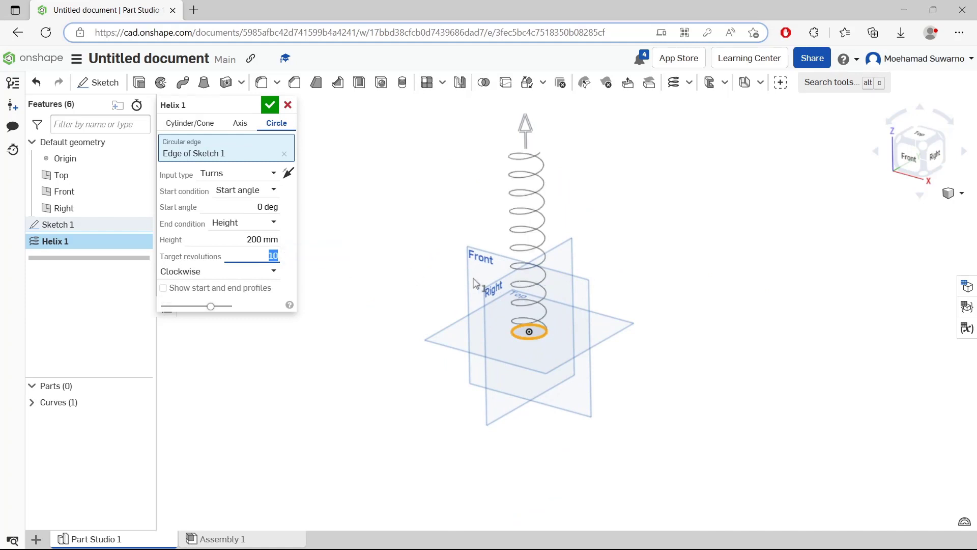
pyautogui.moveTo(270, 104)
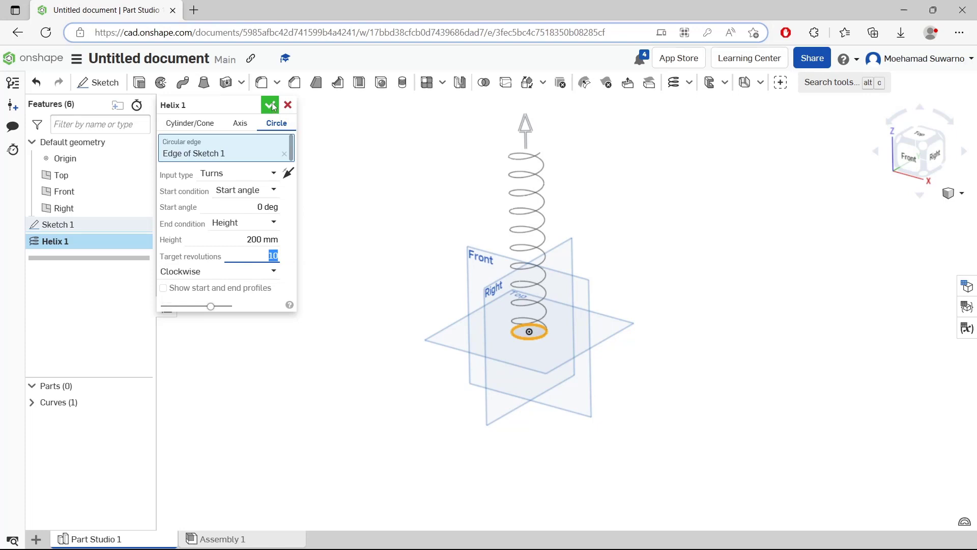
pyautogui.click(270, 104)
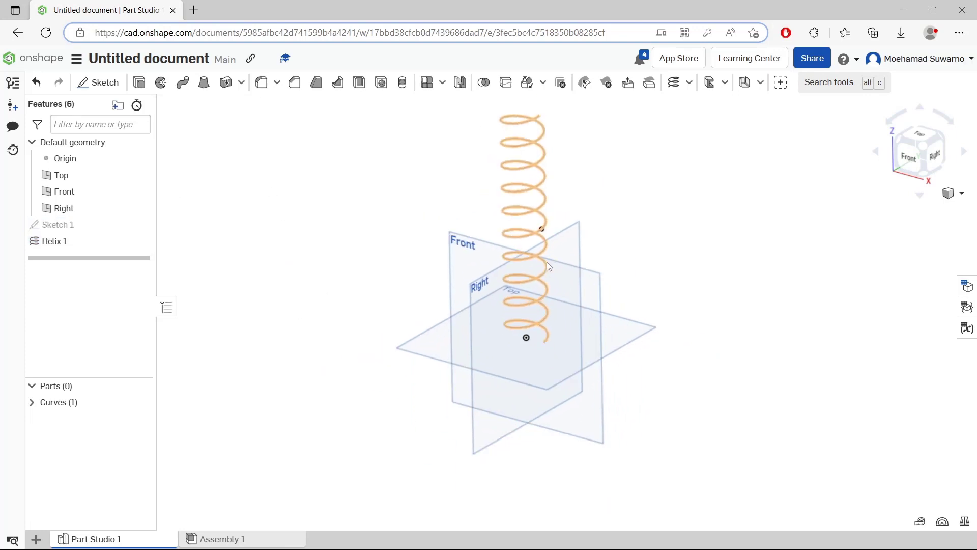
# Step: Clear the helix selection and begin Sketch 2 on the Front plane
pyautogui.click(670, 219)
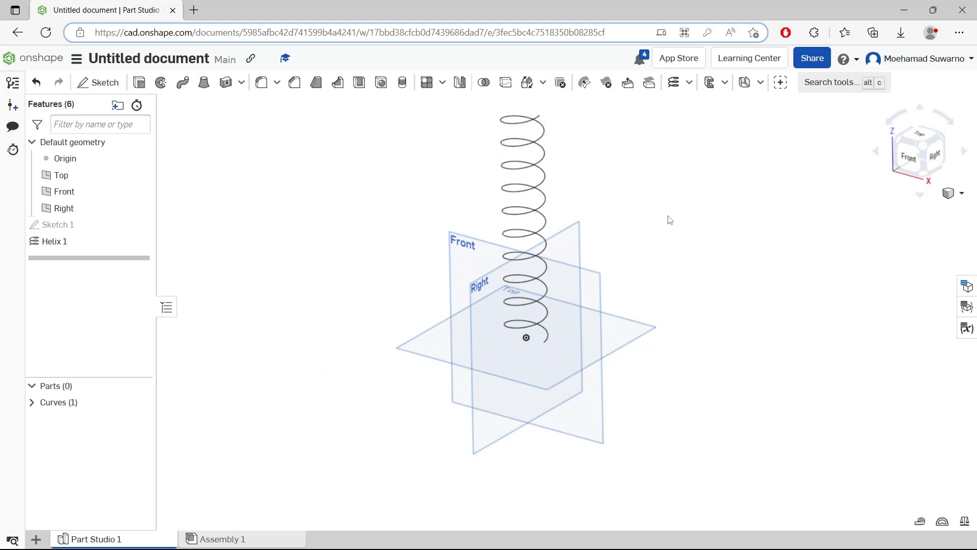
pyautogui.moveTo(635, 243)
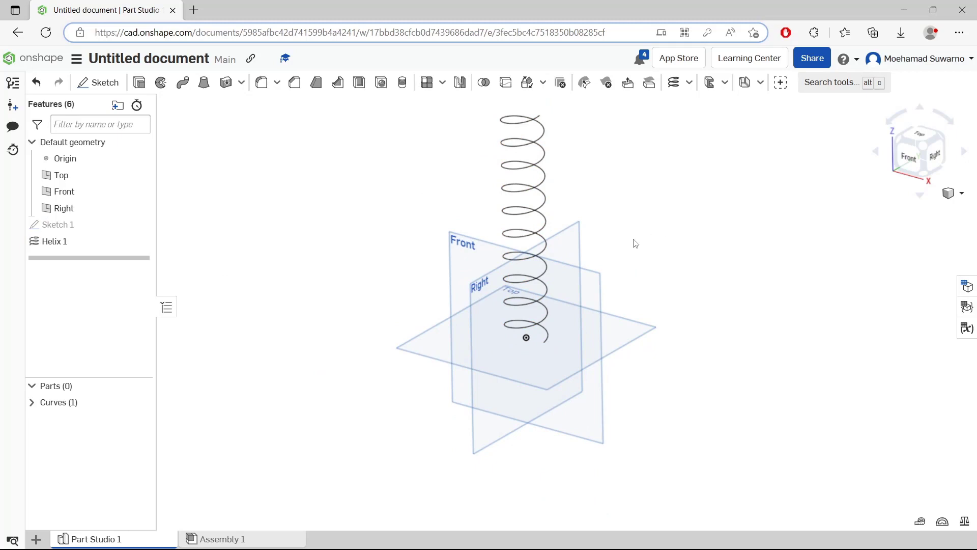
pyautogui.click(97, 82)
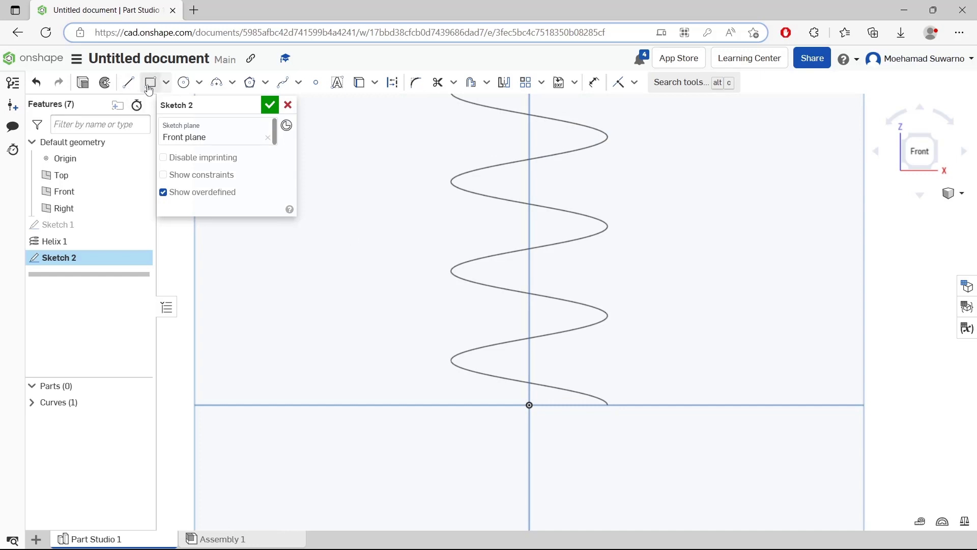
# Step: Draw a small center-point circle at the helix's bottom end and close Sketch 2
pyautogui.click(183, 81)
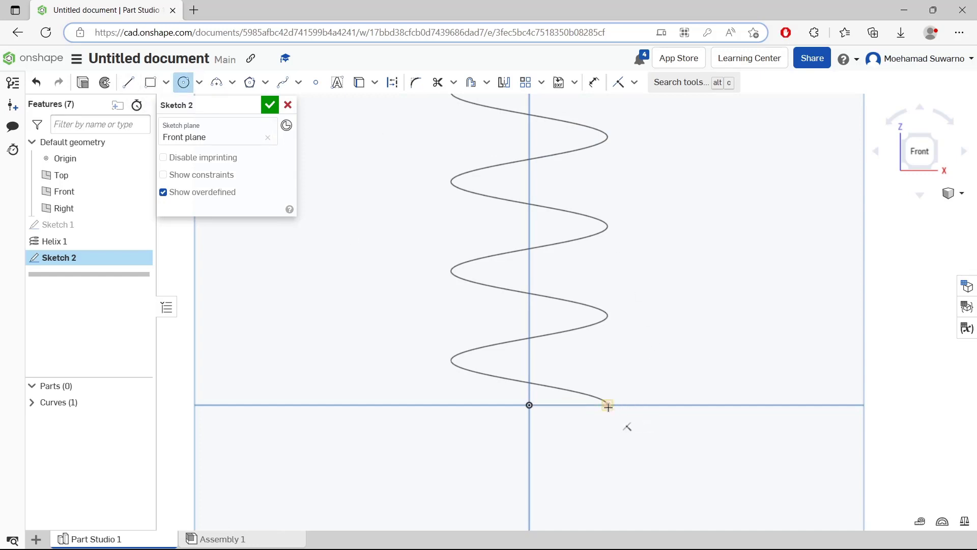
pyautogui.moveTo(606, 405); pyautogui.dragTo(616, 420)
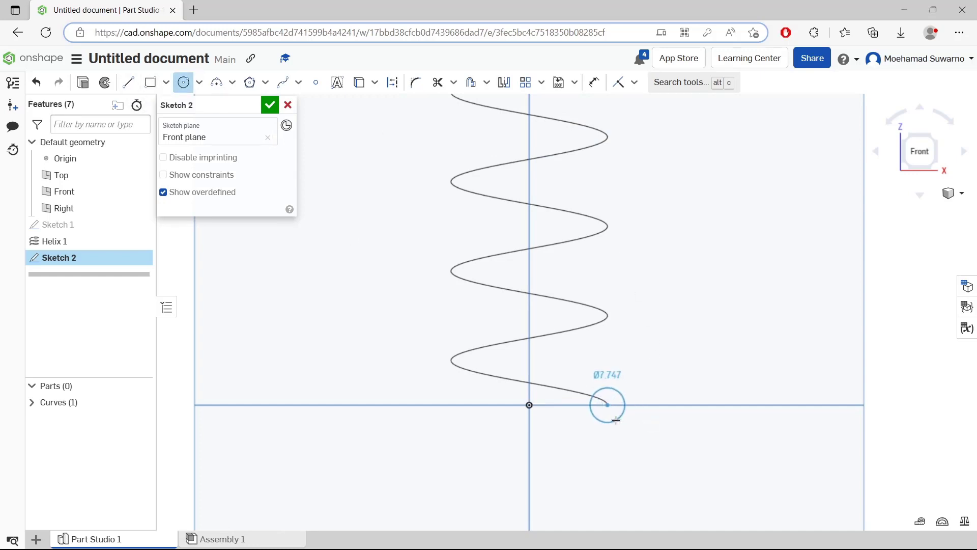
pyautogui.click(269, 104)
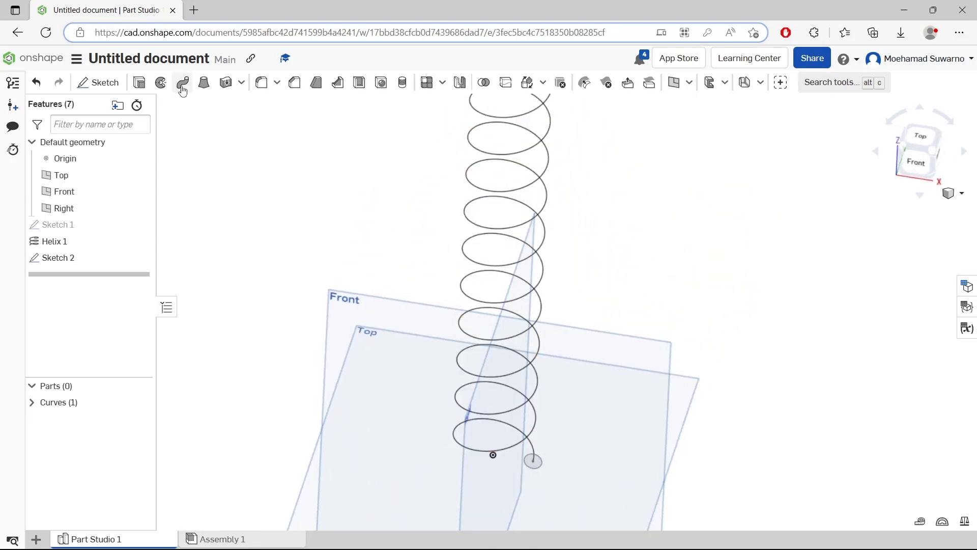
# Step: Sweep the Sketch 2 circle along Helix 1 into solid spring Sweep 1
pyautogui.click(182, 82)
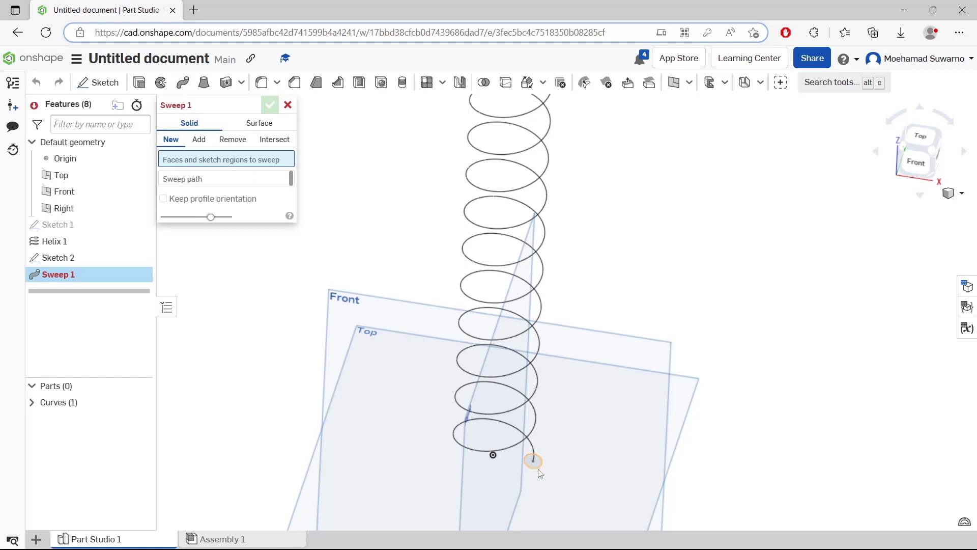
pyautogui.click(533, 461)
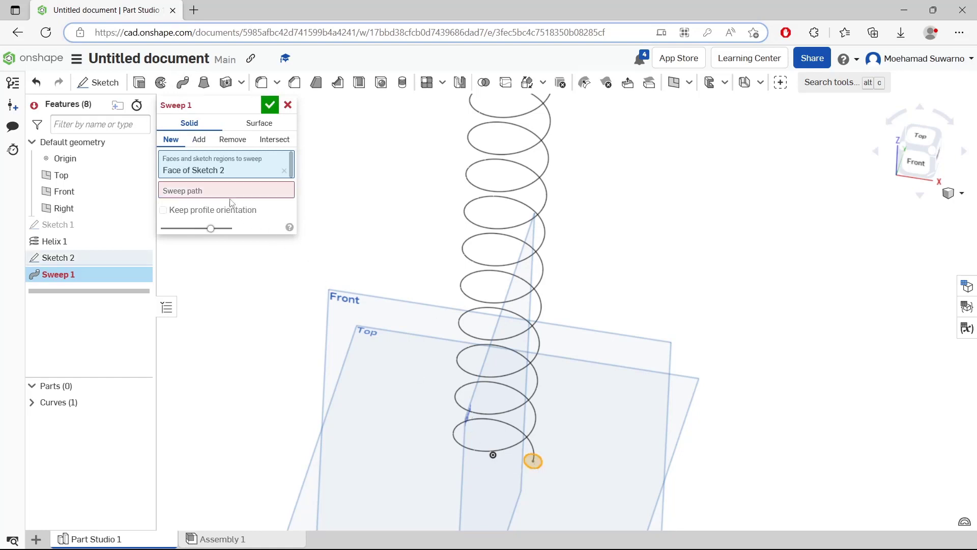
pyautogui.click(226, 190)
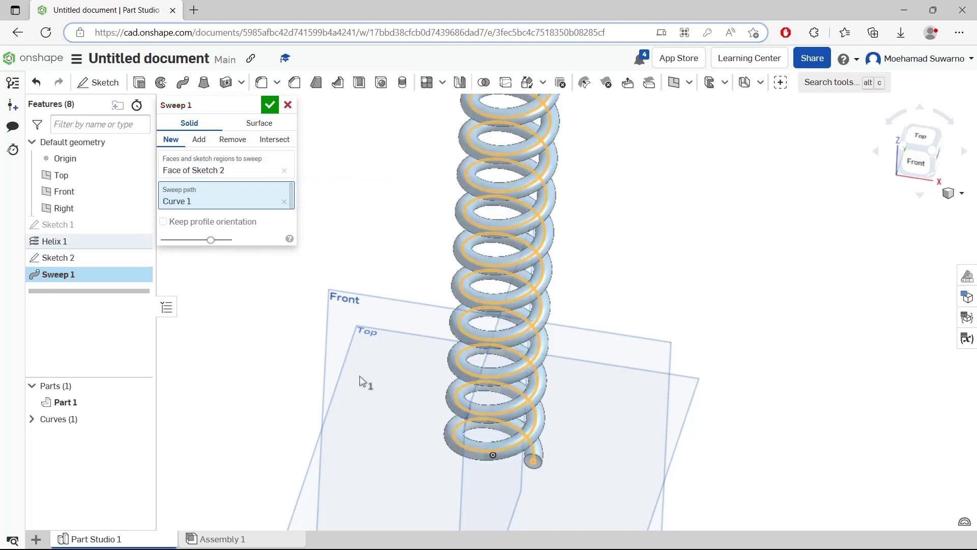
pyautogui.click(270, 103)
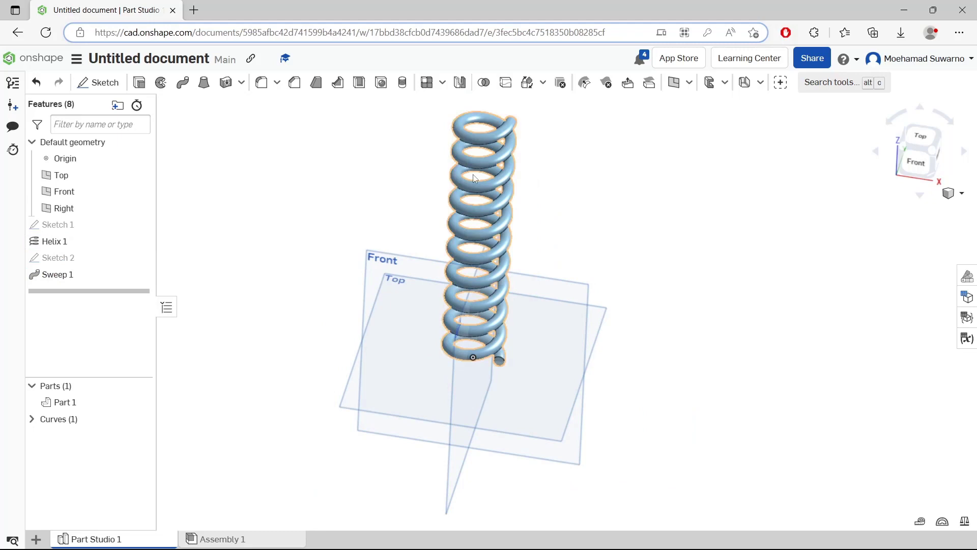
pyautogui.moveTo(499, 195)
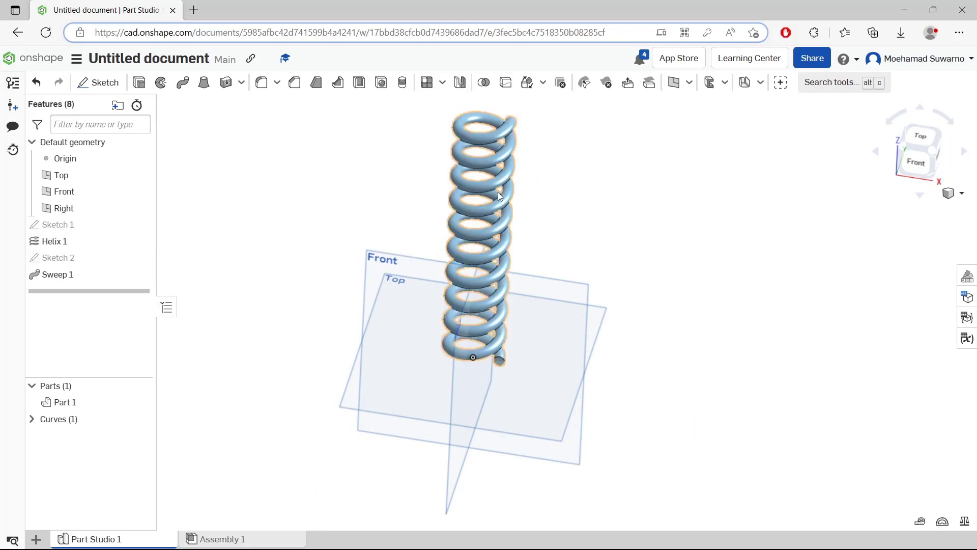